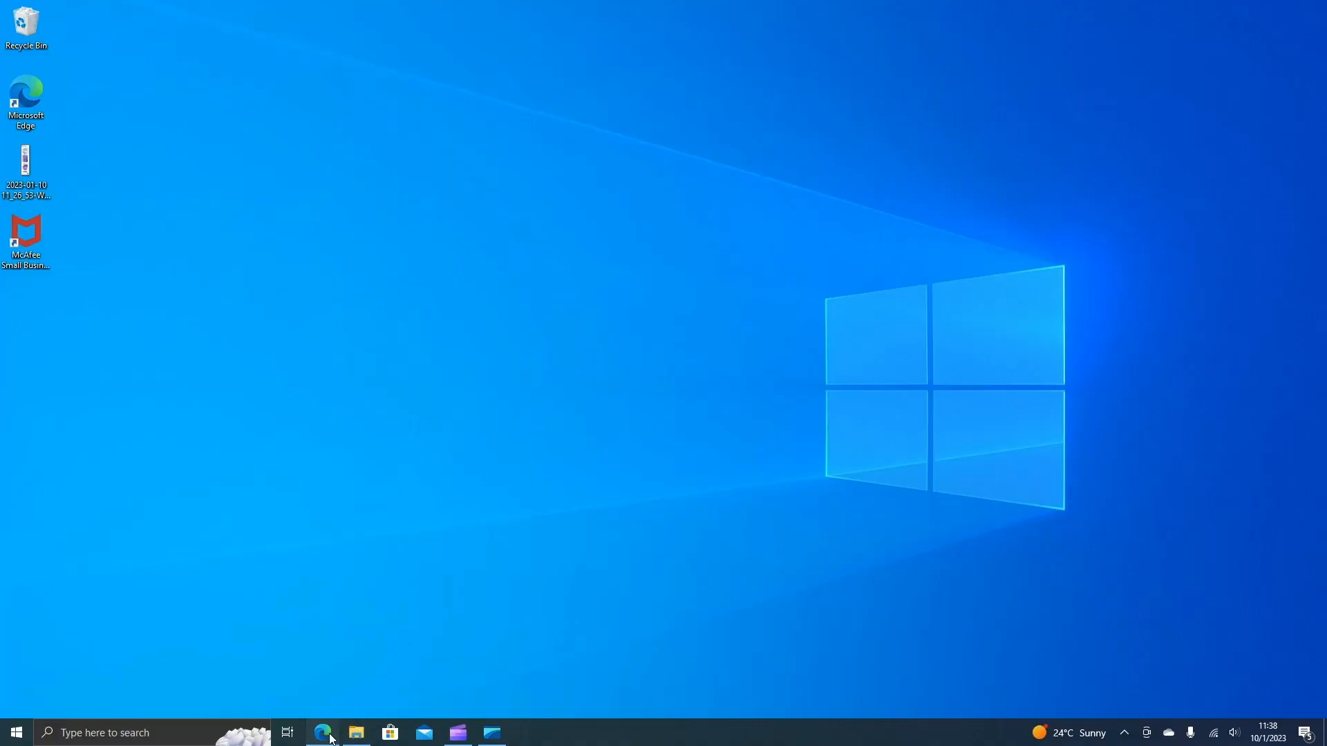
# Step: Search Google in Edge for "foxit reader free download" and open the foxit.com PDF Reader page
pyautogui.click(324, 733)
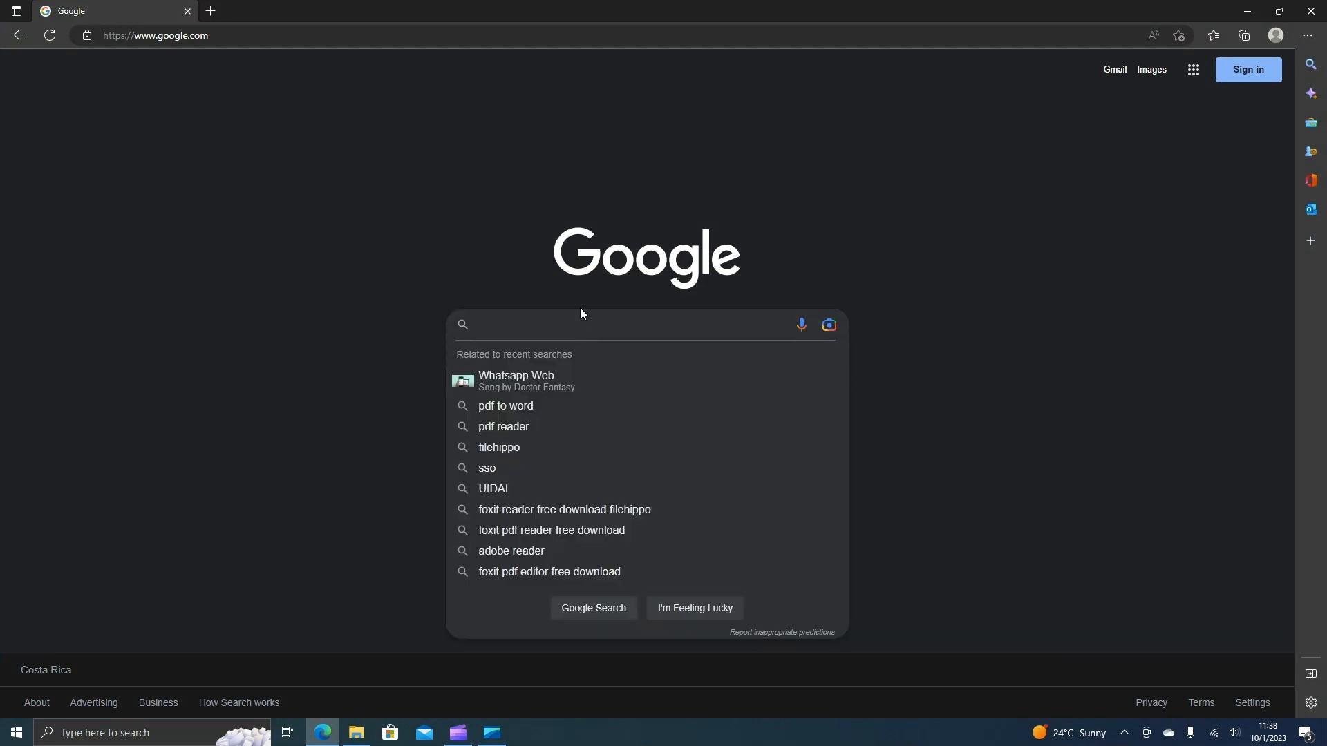
pyautogui.write('foxit reader free download')
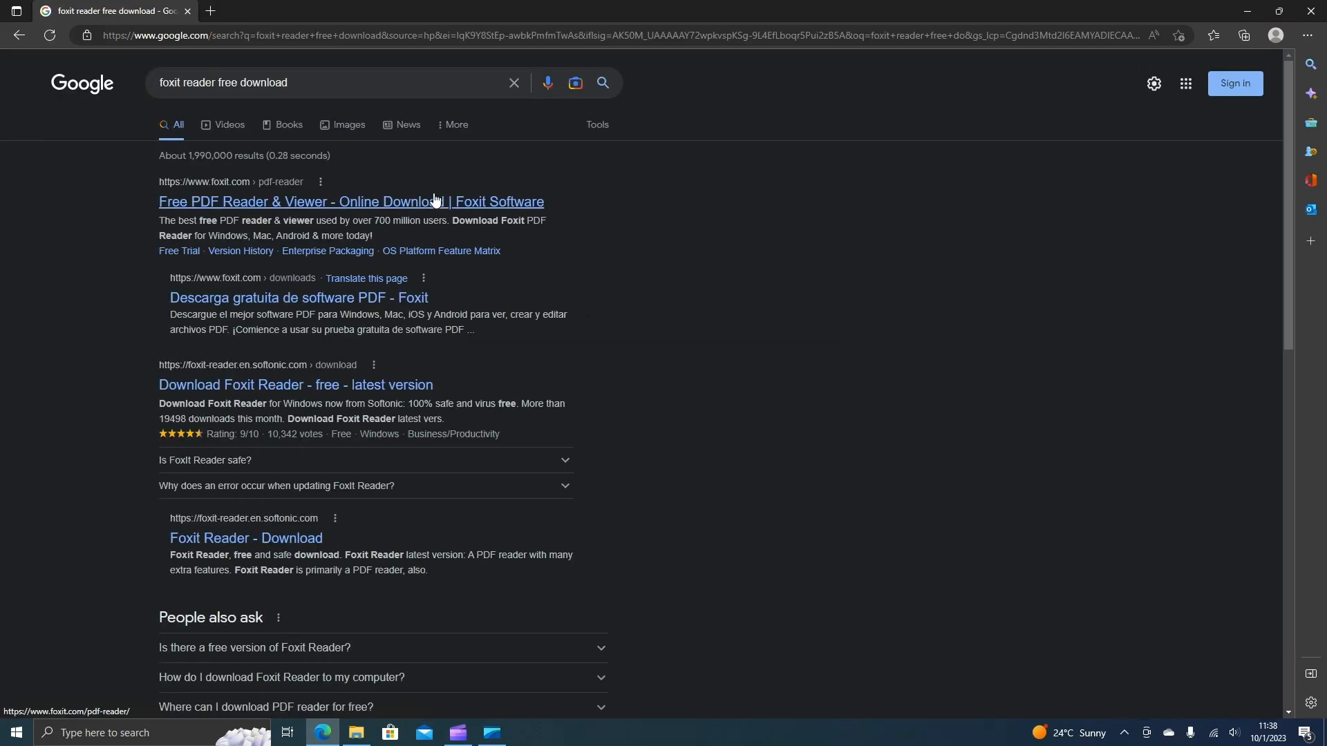
pyautogui.click(351, 202)
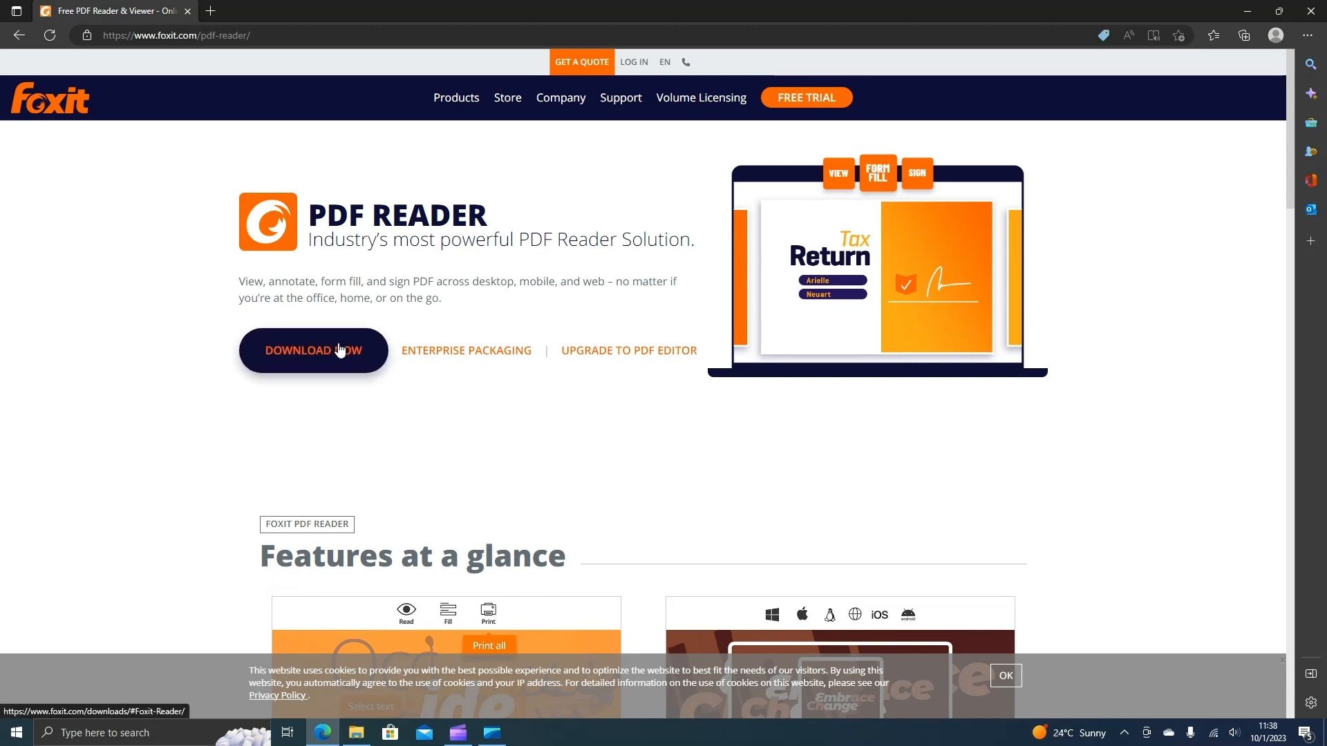
# Step: Request the free Foxit PDF Reader installer for Windows in English from the download centre
pyautogui.click(312, 350)
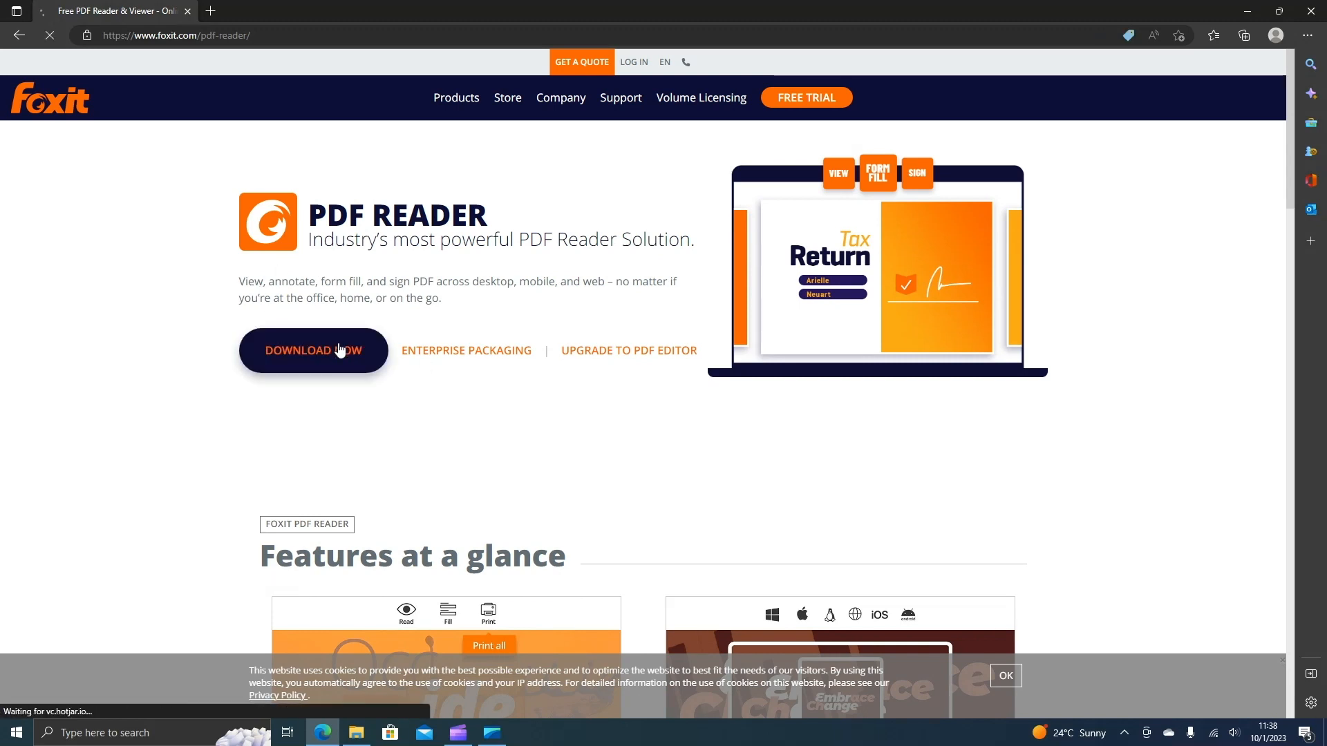
pyautogui.click(312, 350)
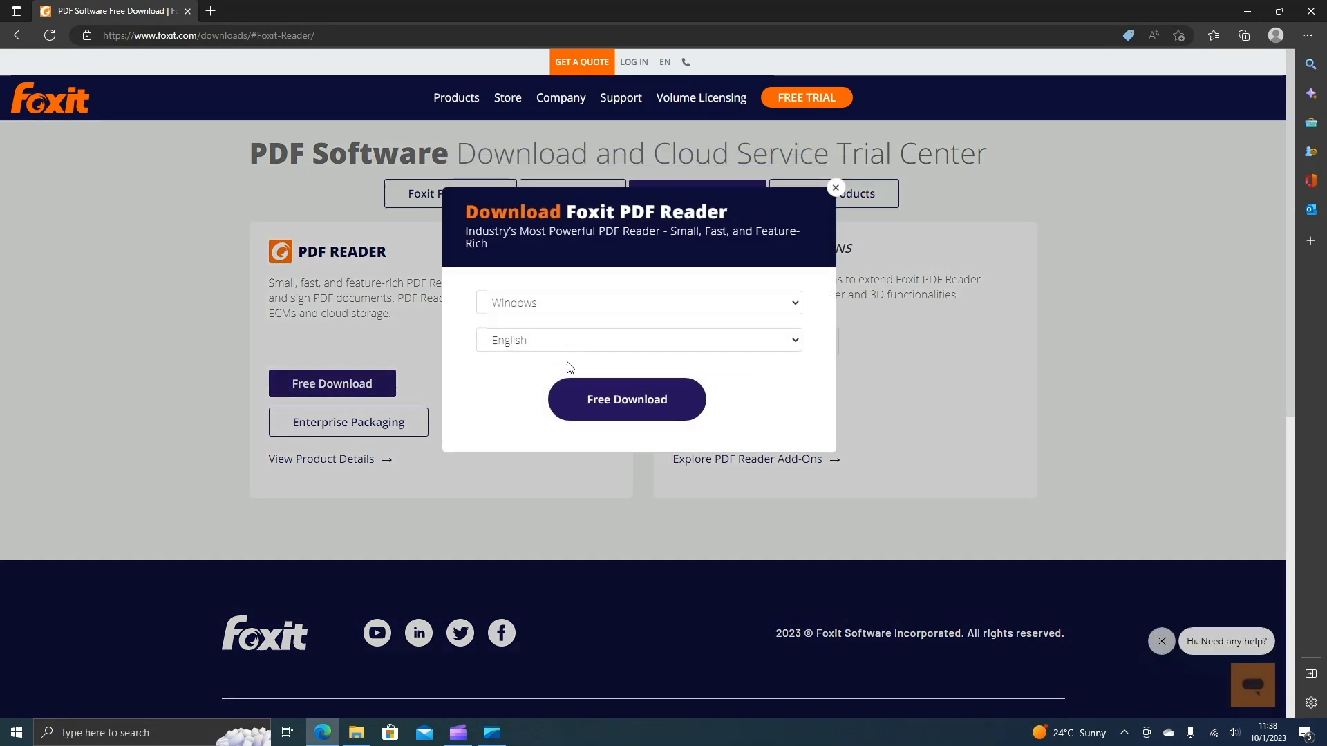
pyautogui.click(626, 399)
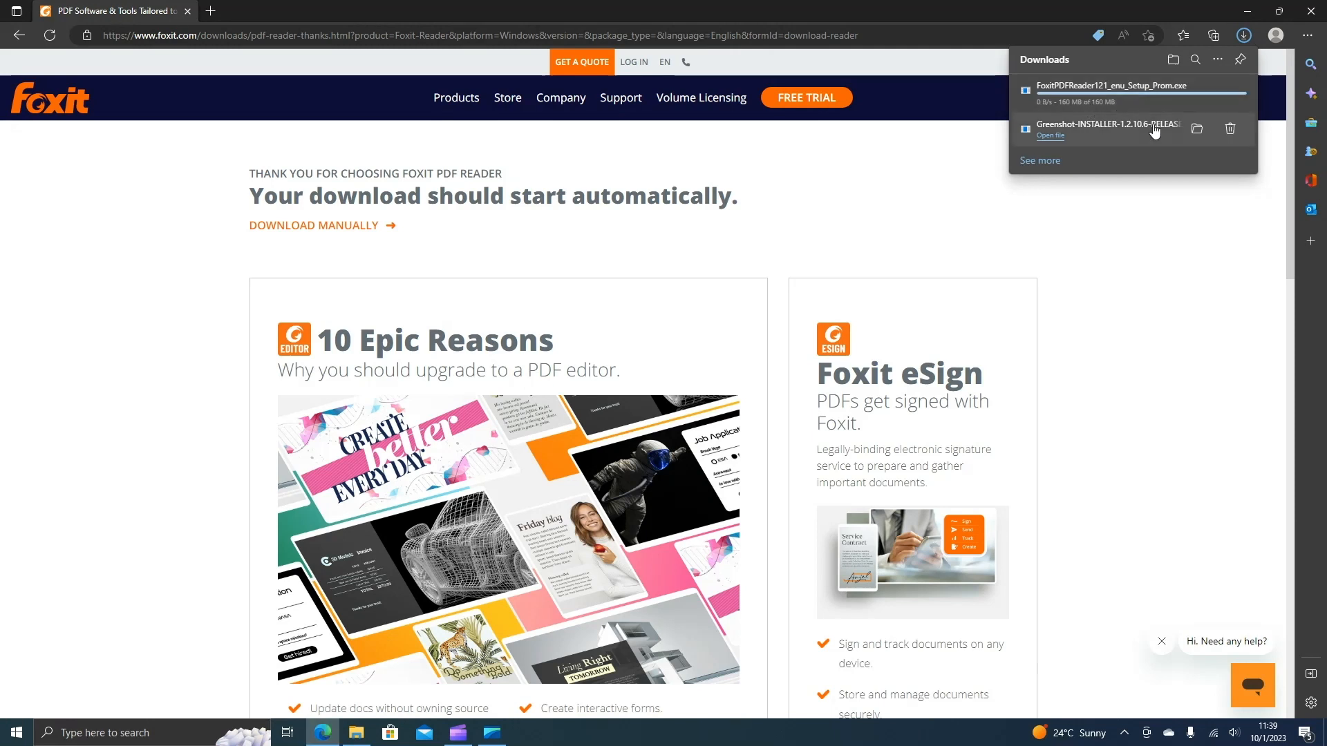
pyautogui.moveTo(1070, 122)
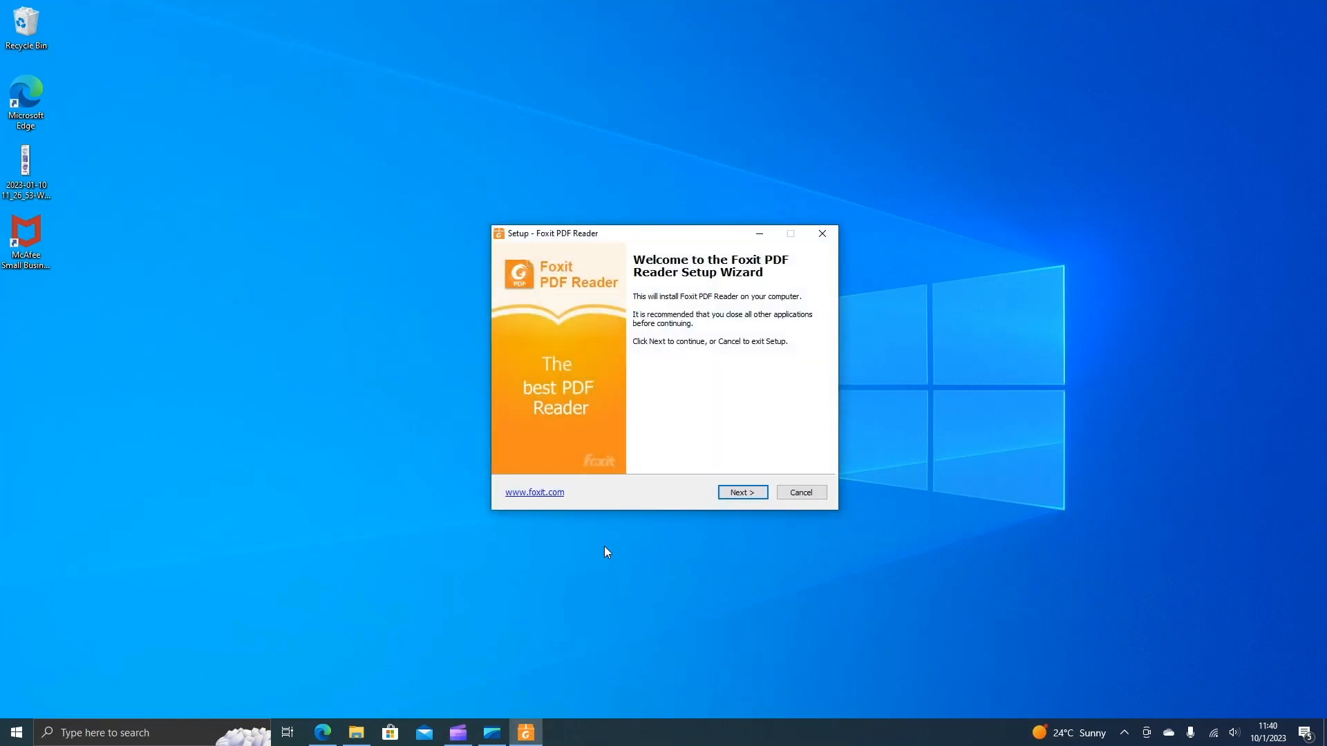
# Step: Accept the licence and keep the default install folder, shortcut tasks and safe reading mode
pyautogui.click(741, 492)
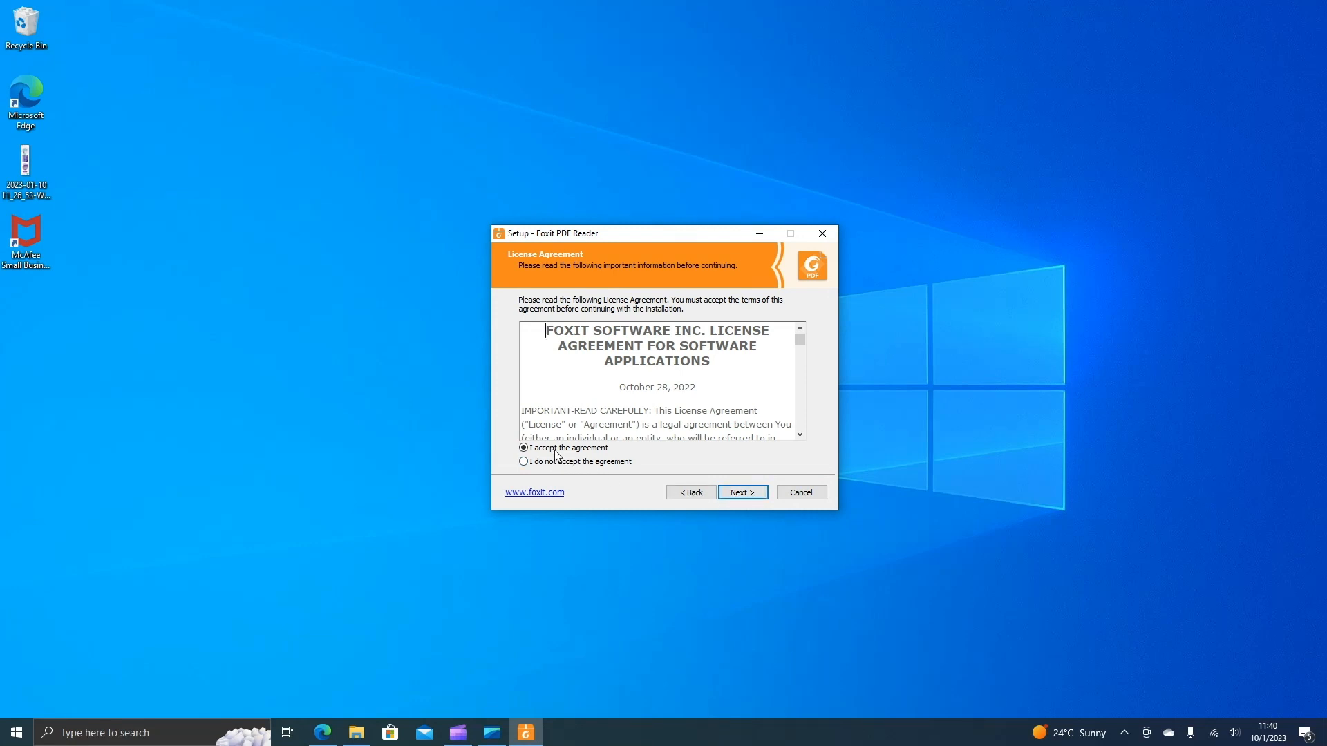
pyautogui.click(741, 492)
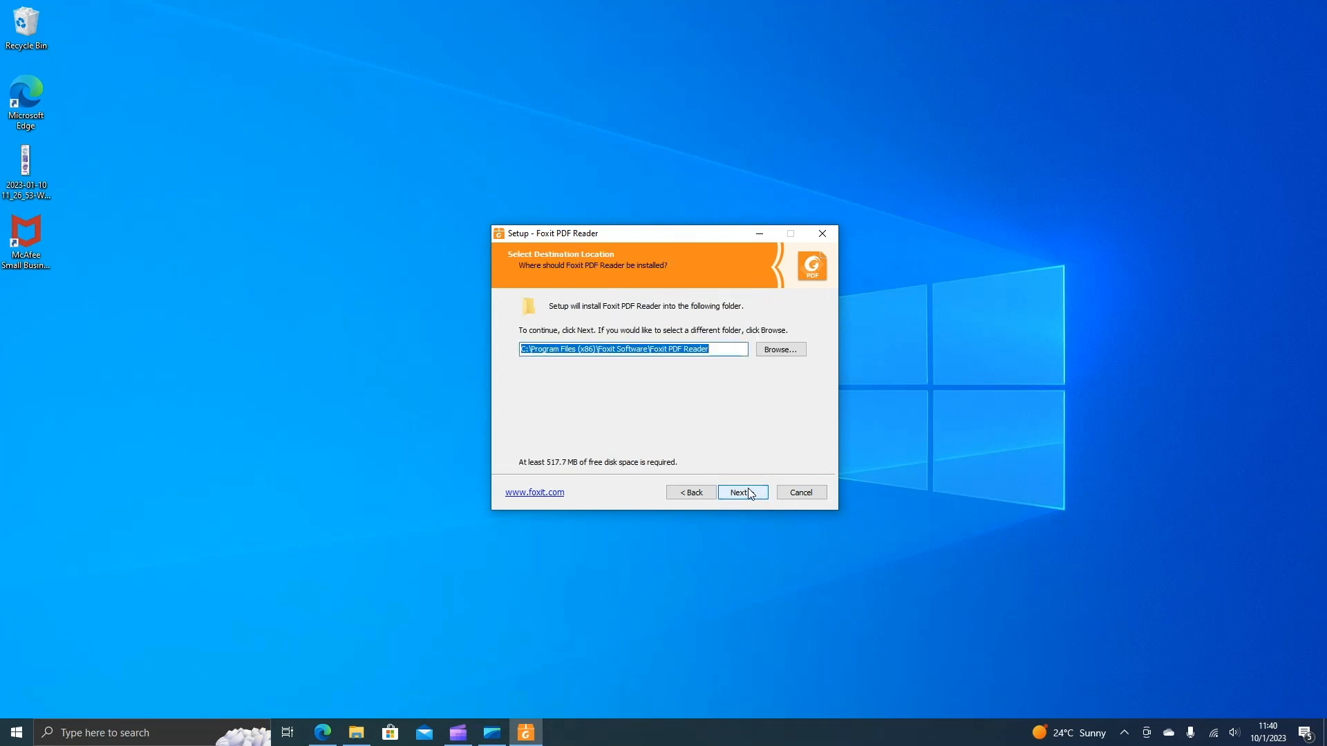
pyautogui.click(741, 492)
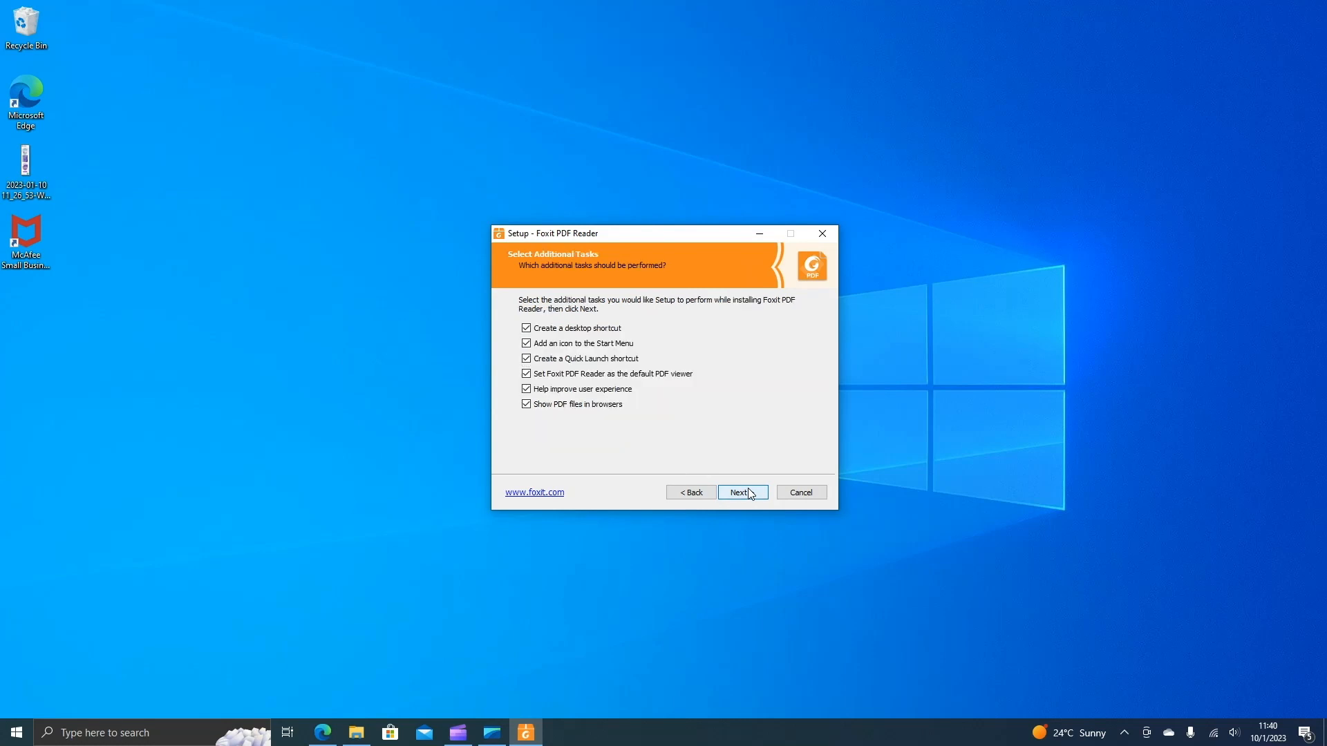
pyautogui.click(742, 492)
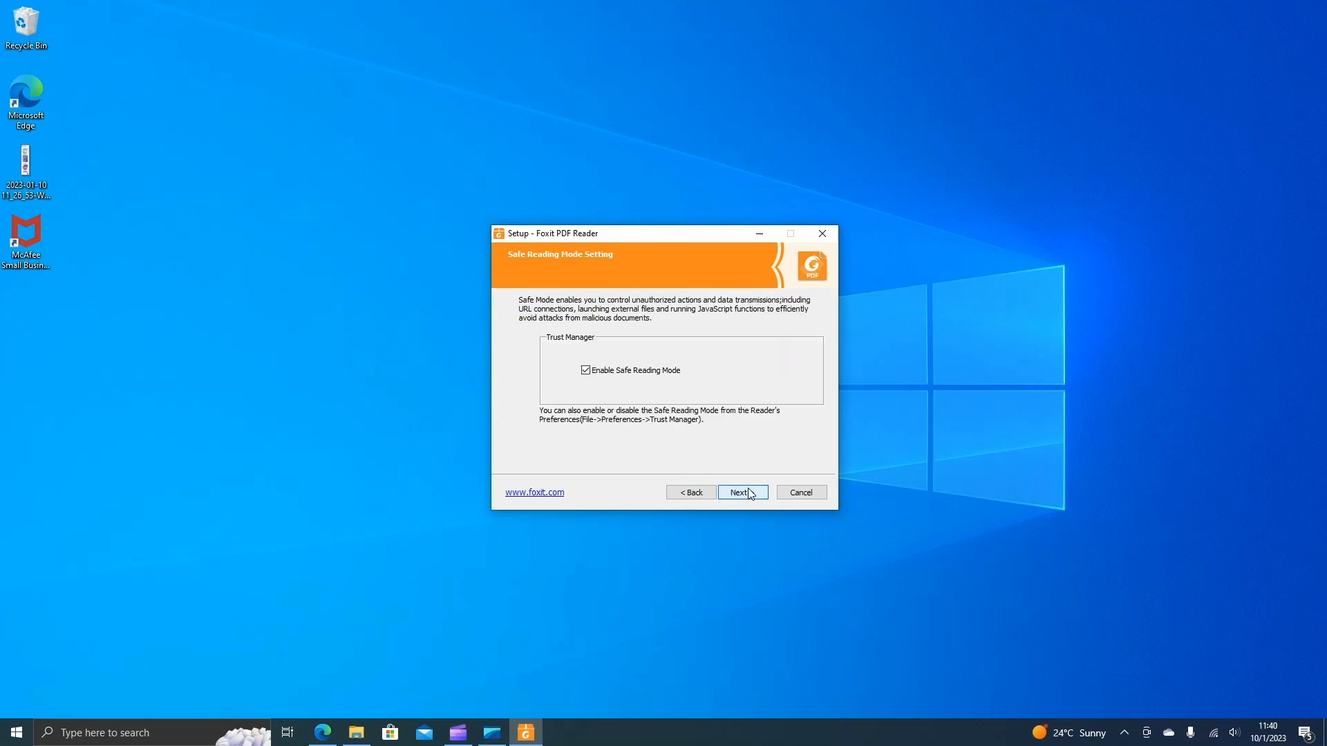
pyautogui.click(738, 492)
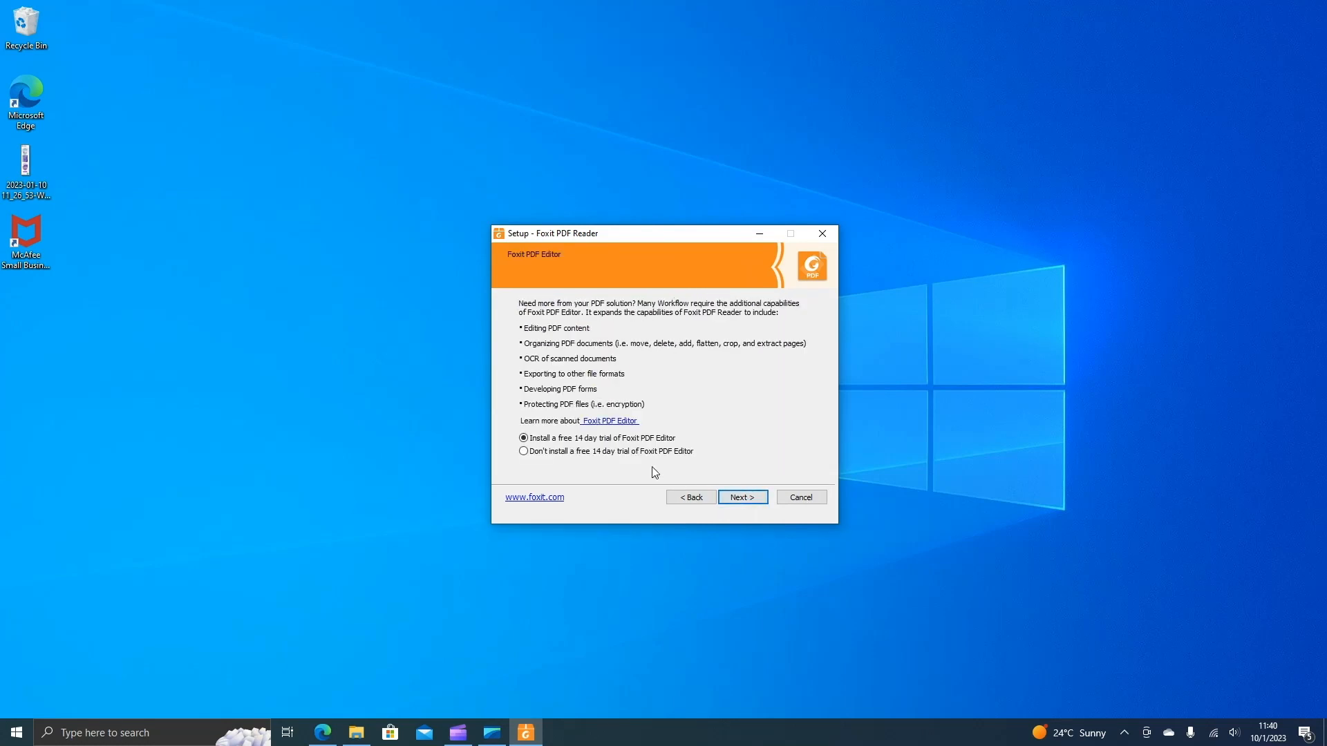
pyautogui.moveTo(582, 447)
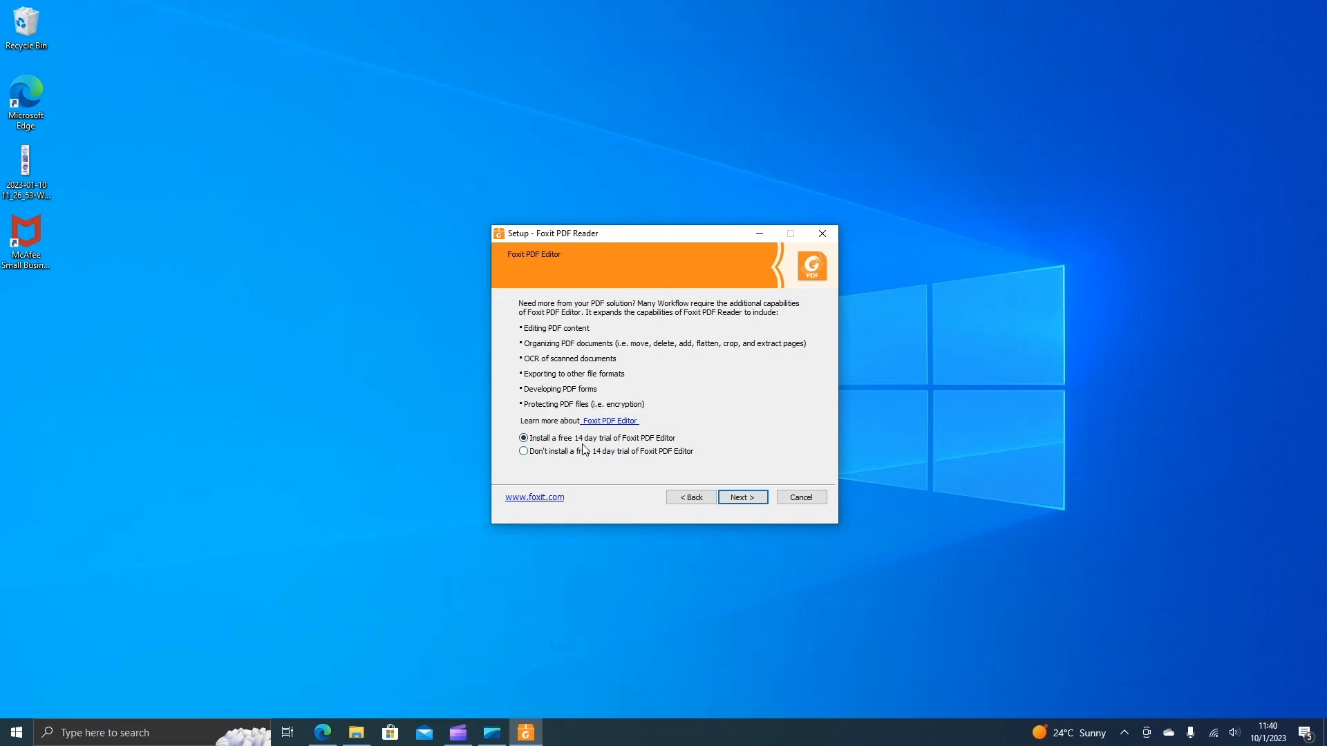
pyautogui.moveTo(647, 456)
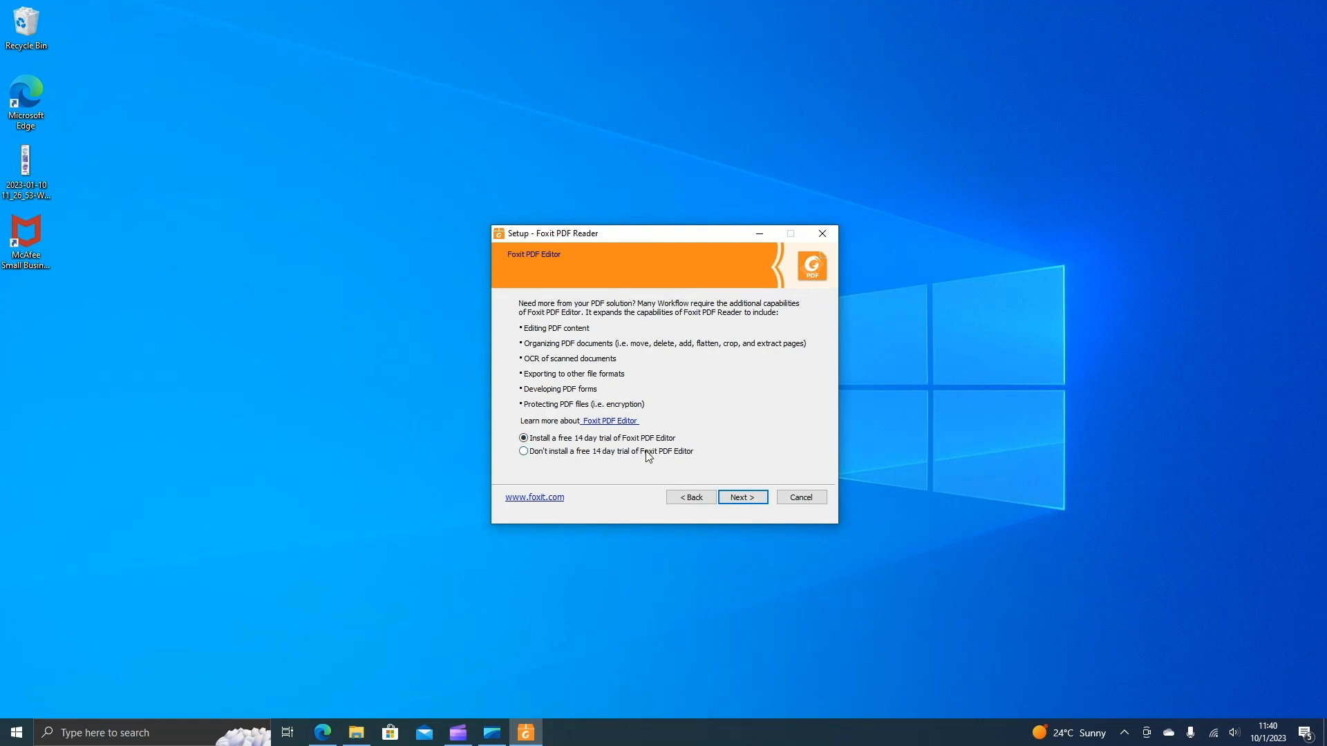
# Step: Decline the Foxit PDF Editor trial and reach the ready-to-install summary
pyautogui.click(522, 451)
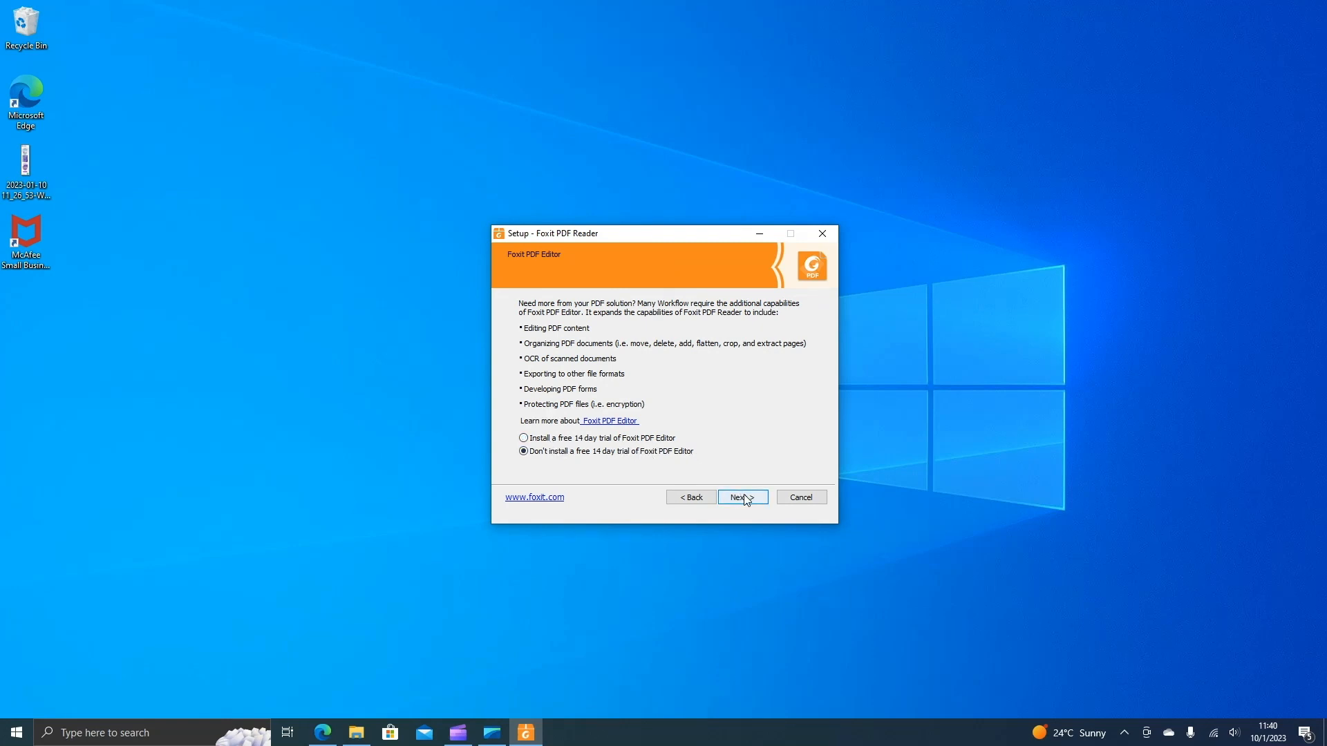
pyautogui.click(740, 496)
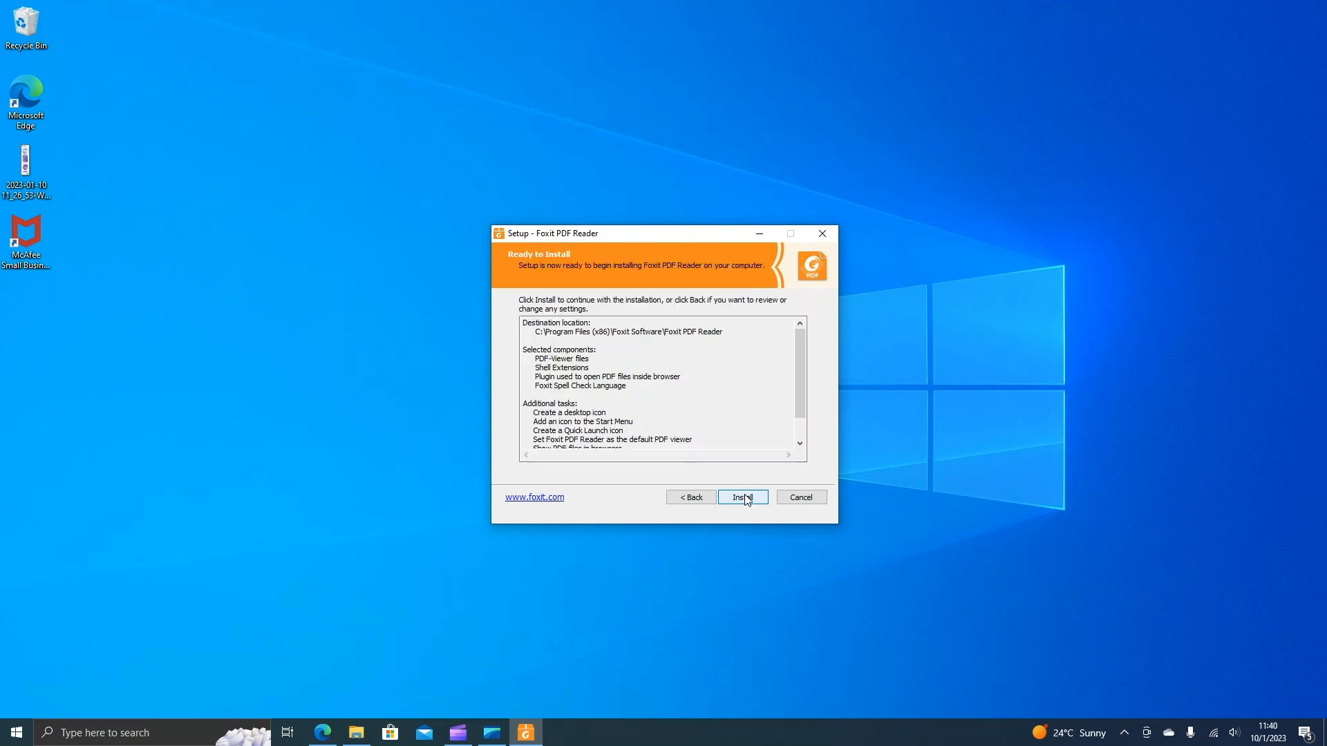
# Step: Run the installation until the Completing the Setup Wizard page appears
pyautogui.click(741, 497)
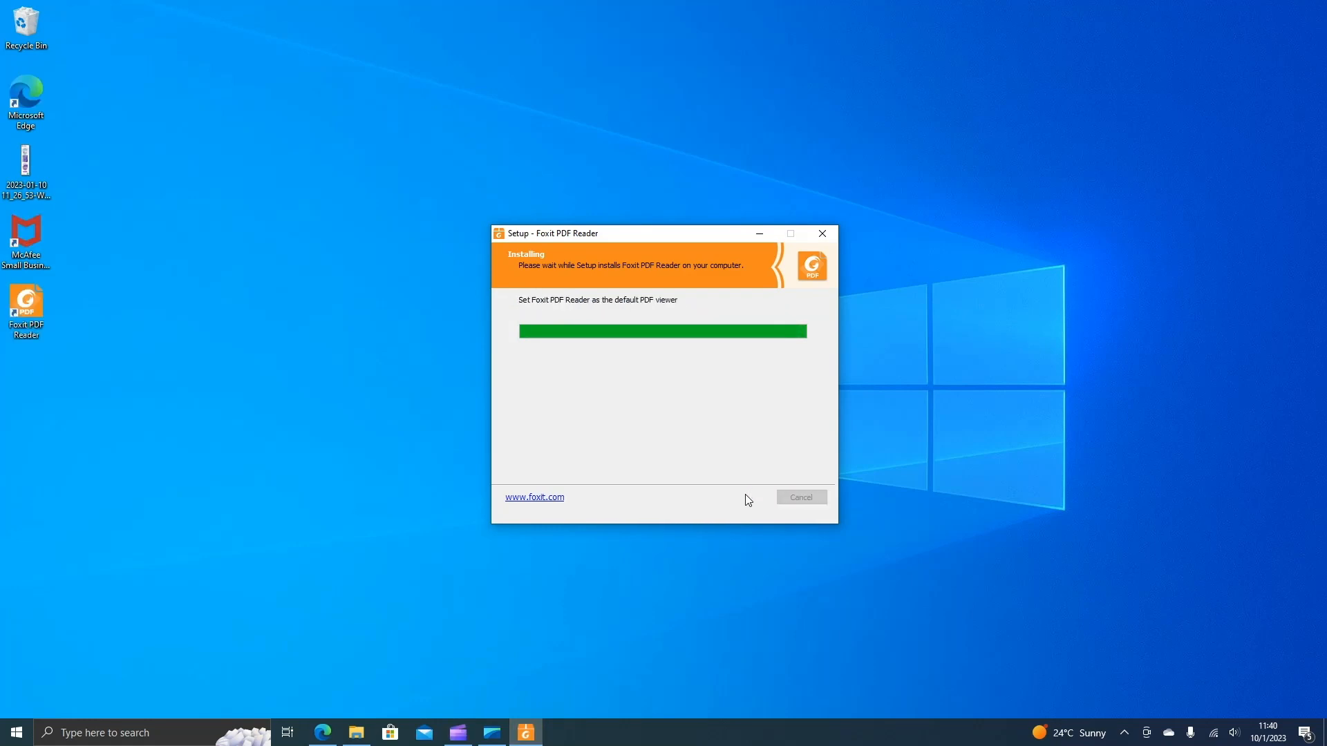
pyautogui.moveTo(748, 512)
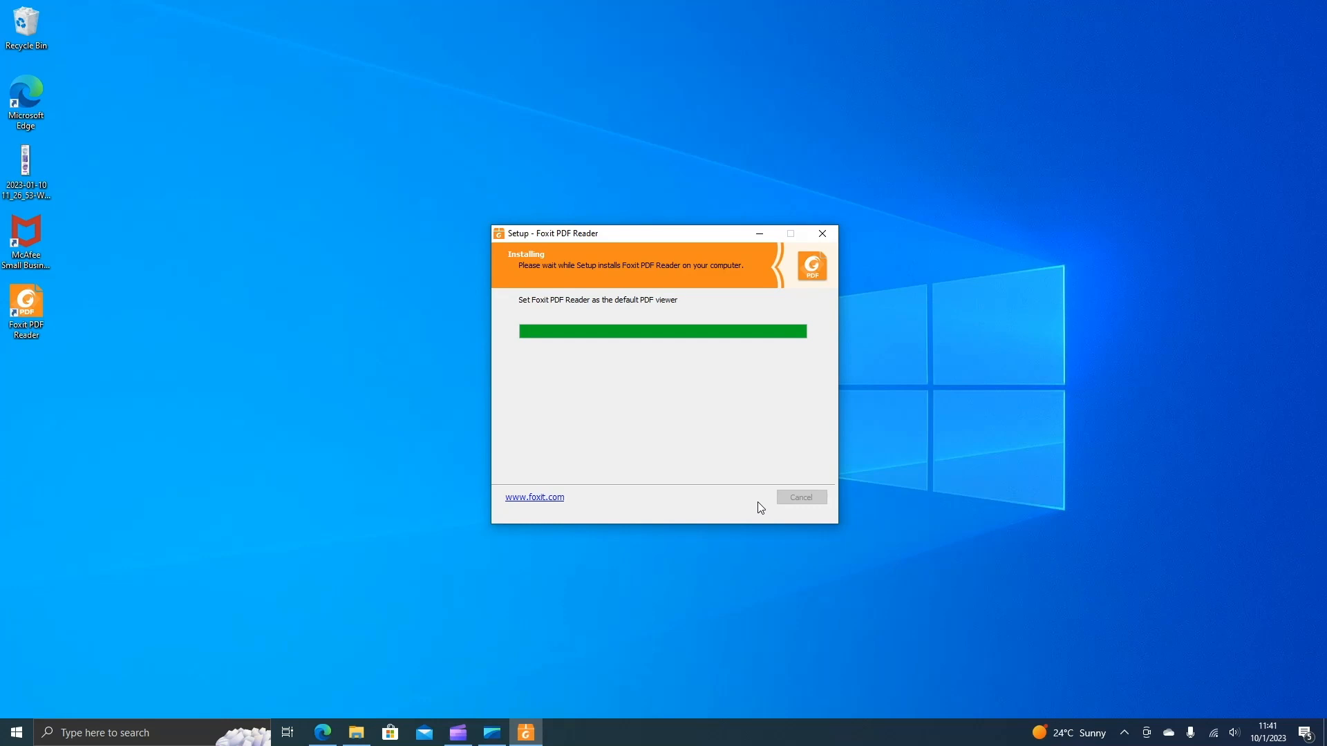
pyautogui.moveTo(718, 539)
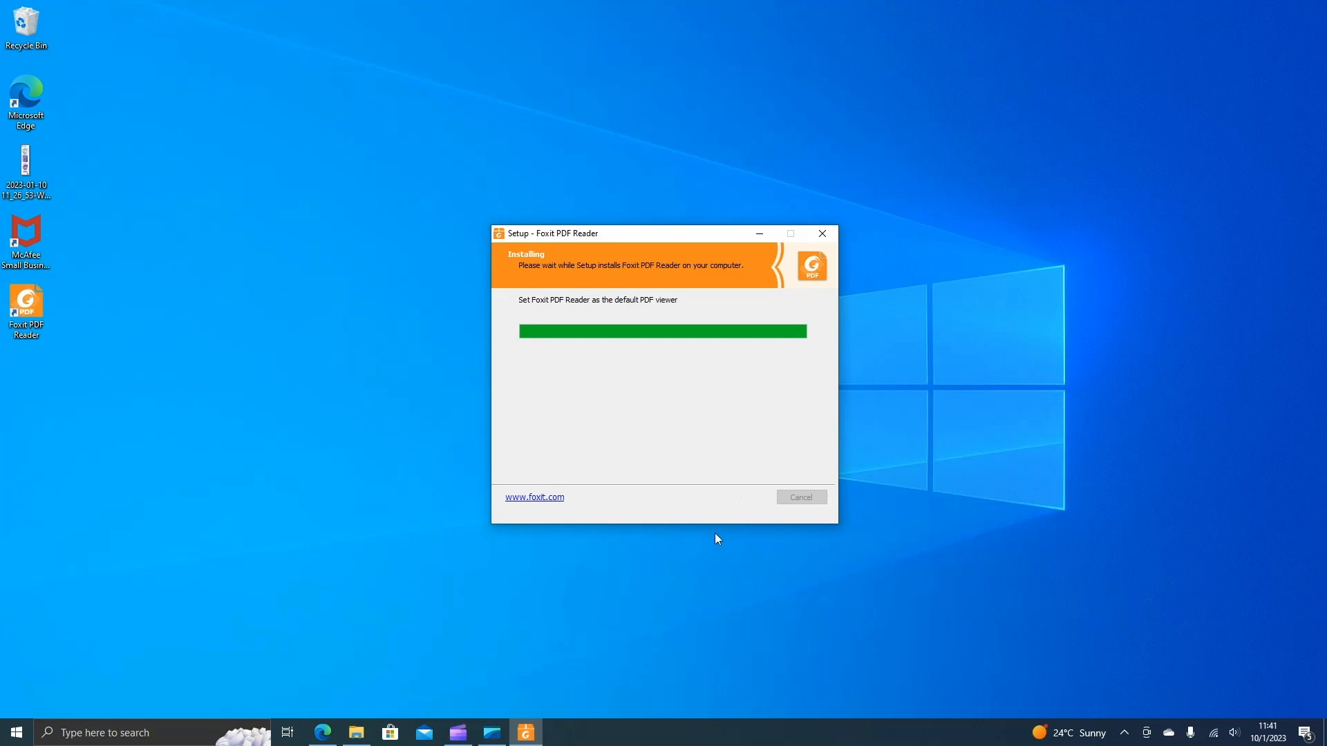
pyautogui.moveTo(705, 540)
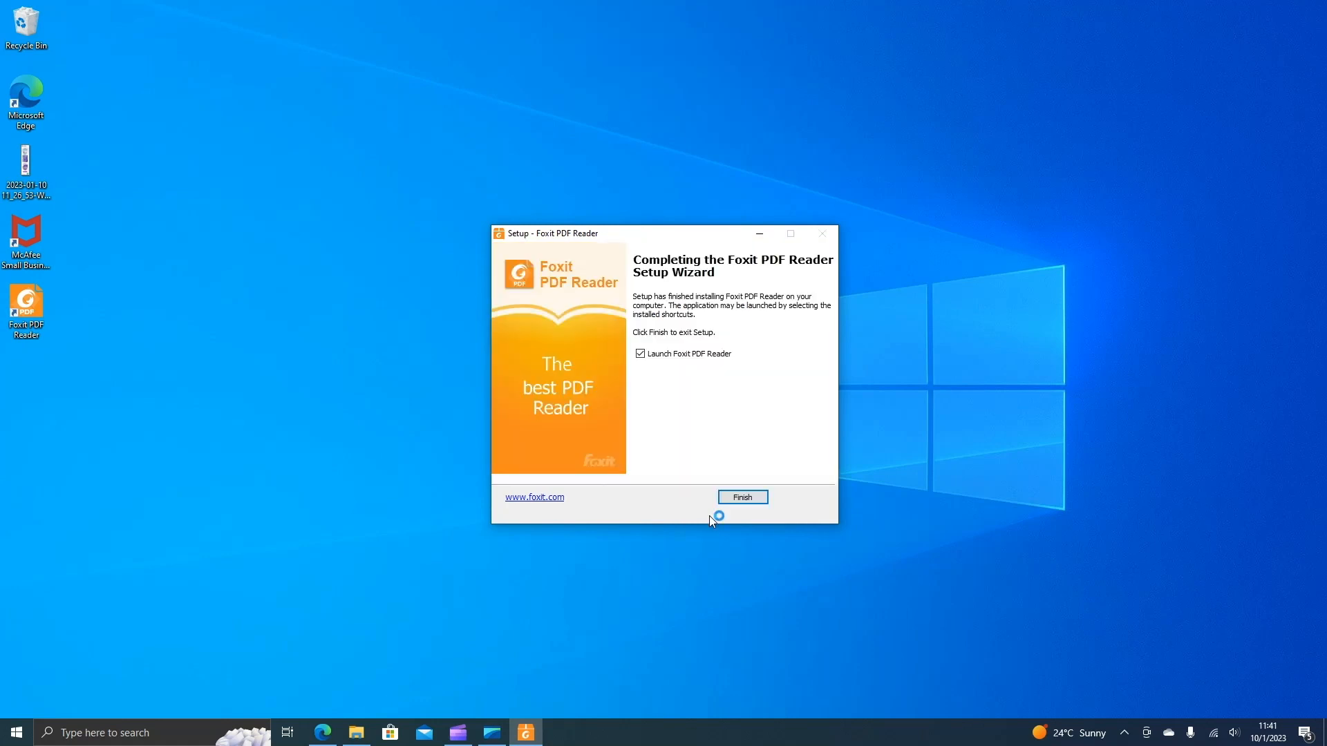
# Step: Finish setup to launch the reader, skip registration and show the File menu's Open page
pyautogui.click(741, 496)
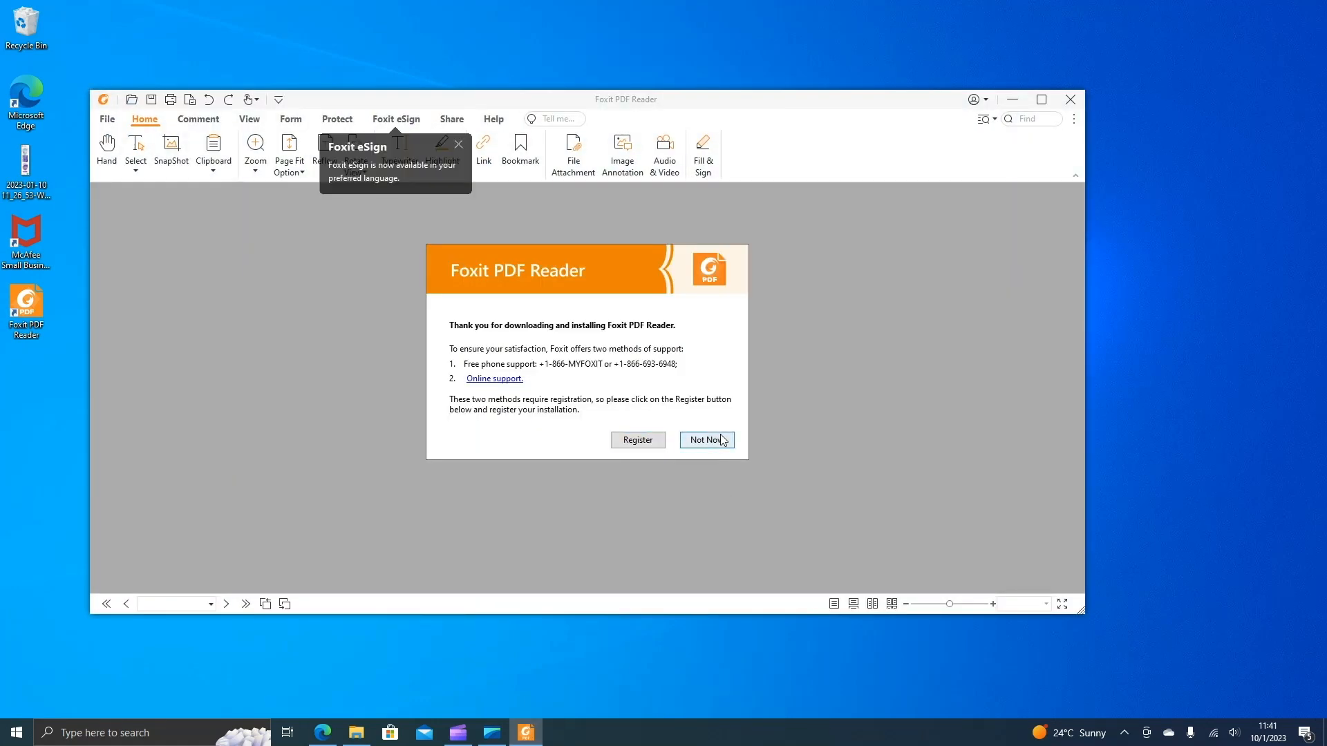
pyautogui.click(707, 439)
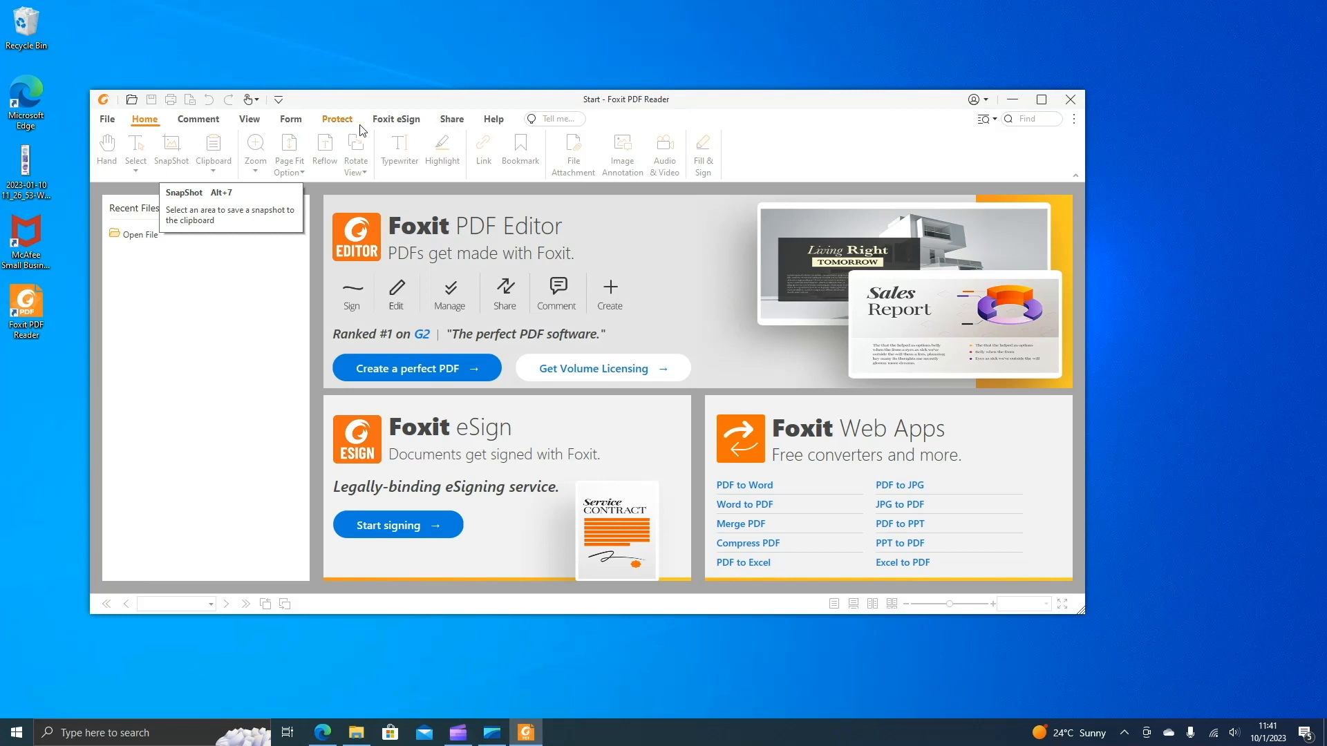
pyautogui.click(247, 119)
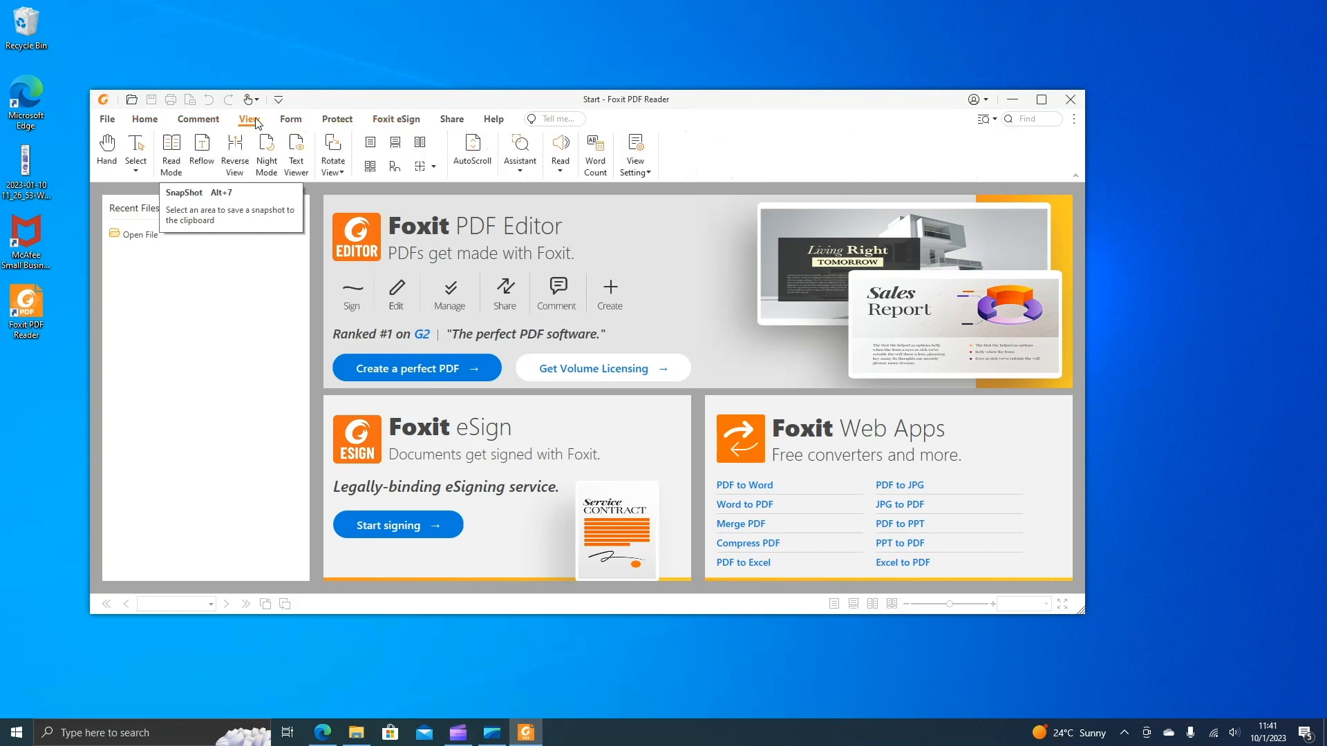
pyautogui.click(107, 119)
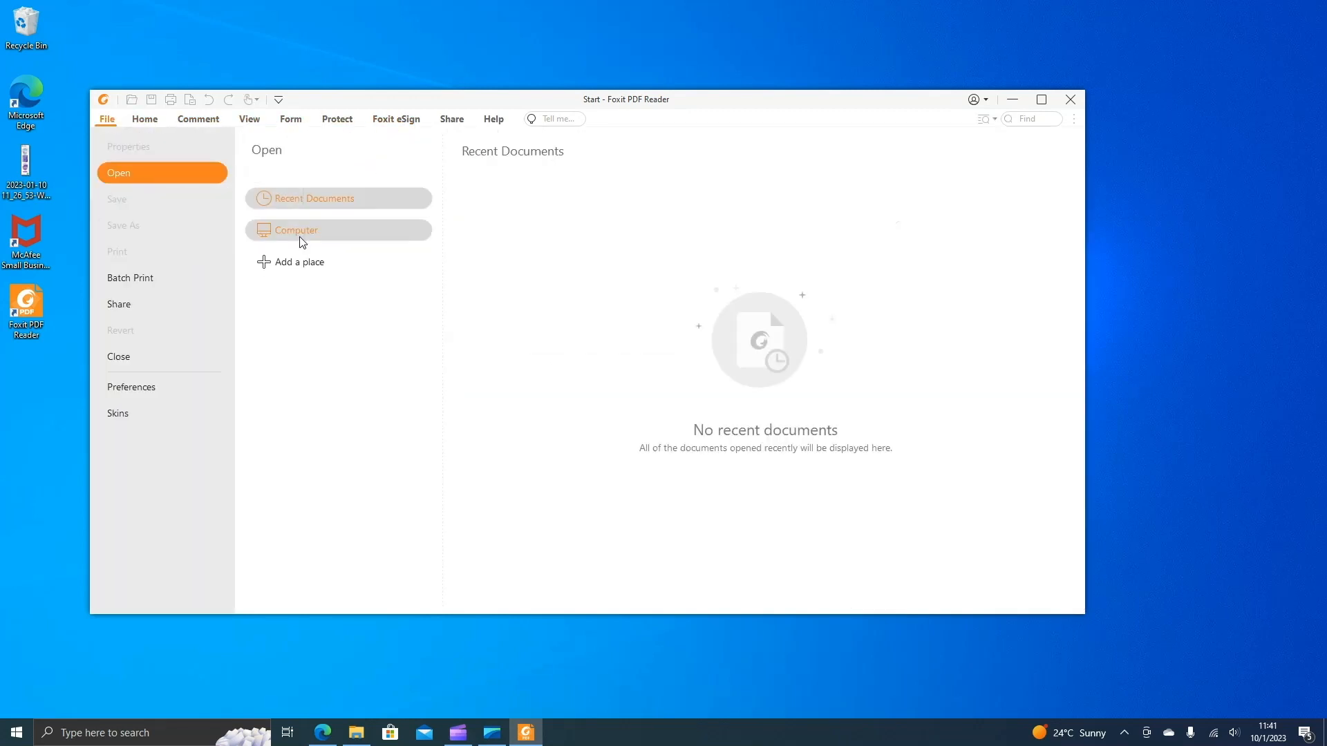